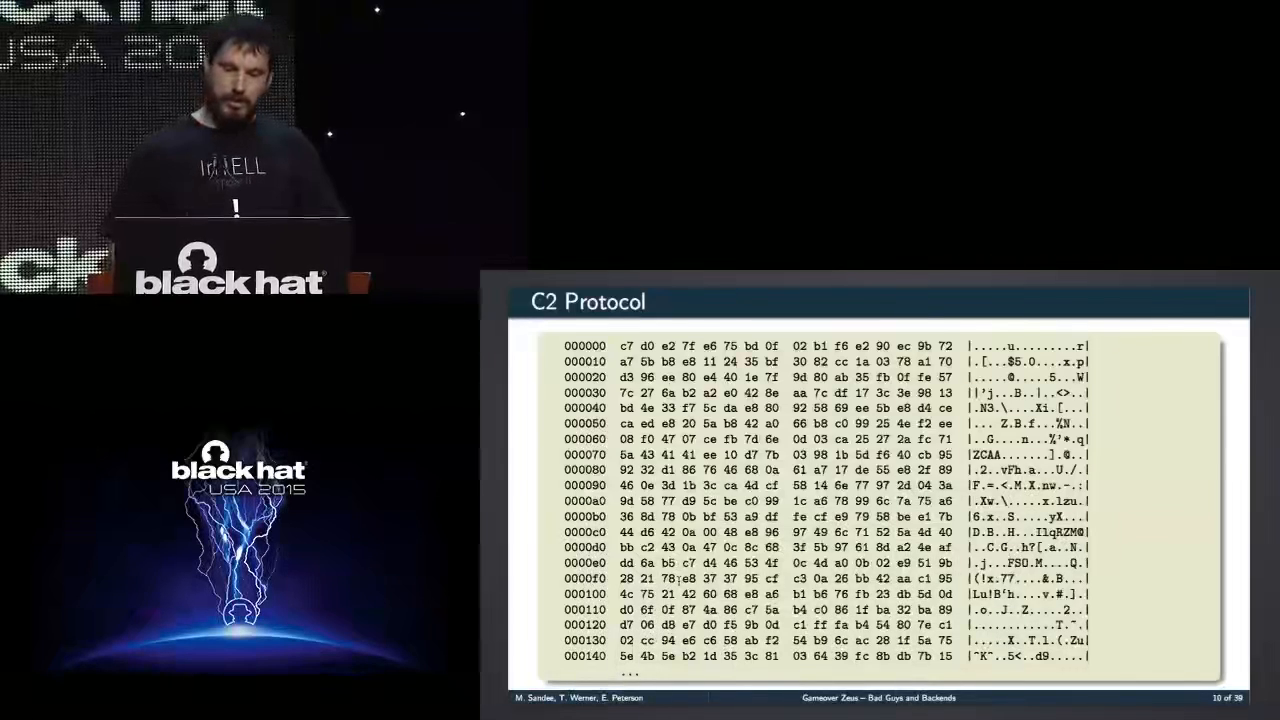
{"action": "key", "text": "right"}
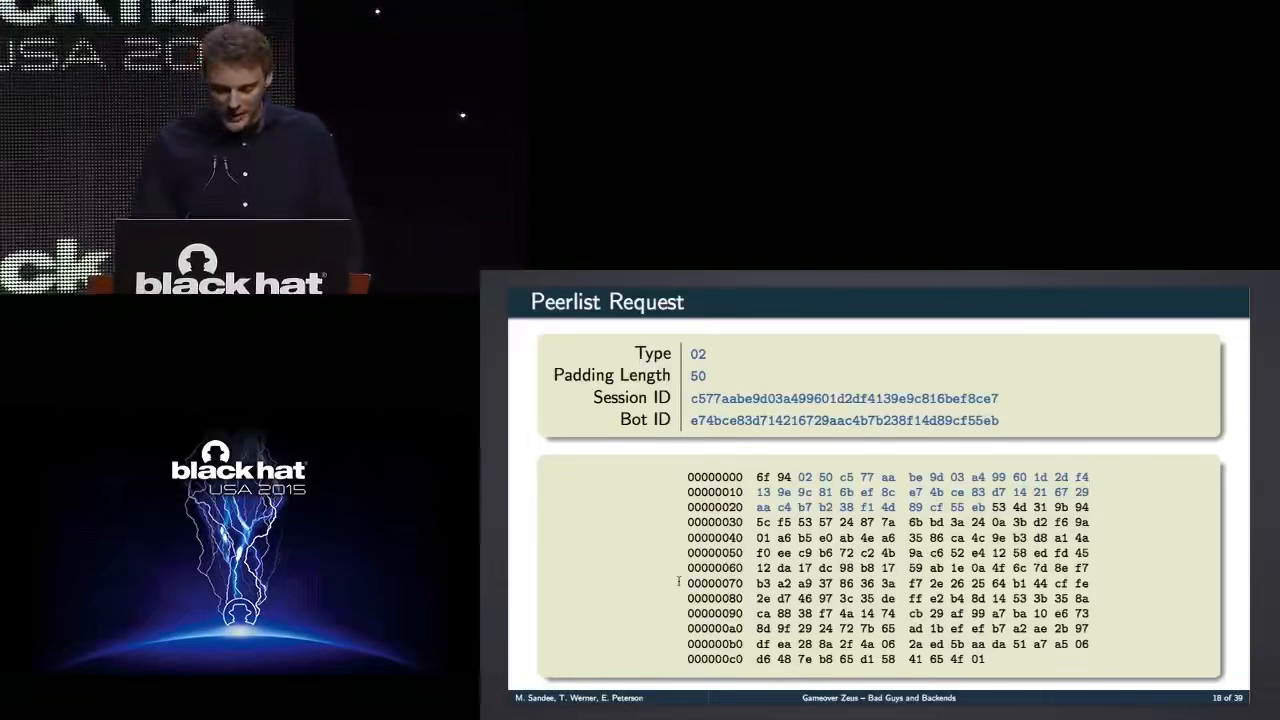
{"action": "key", "text": "Right"}
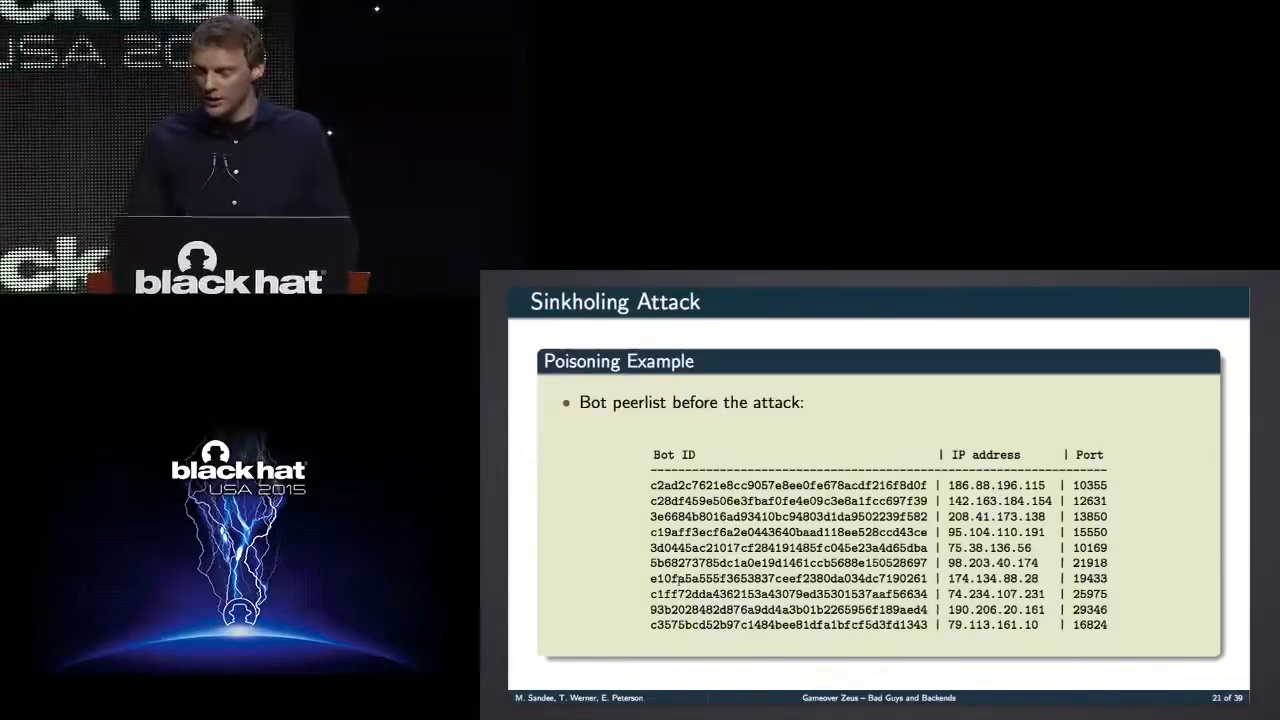
{"action": "key", "text": "right"}
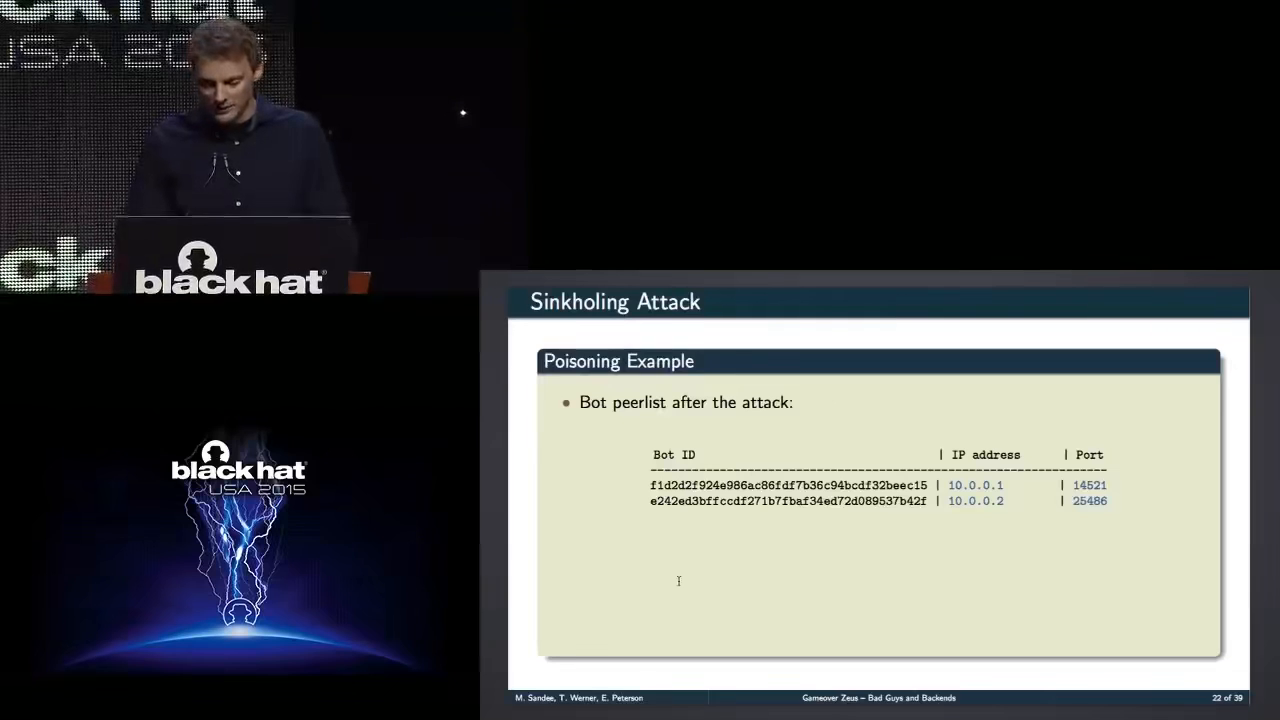
{"action": "key", "text": "Right"}
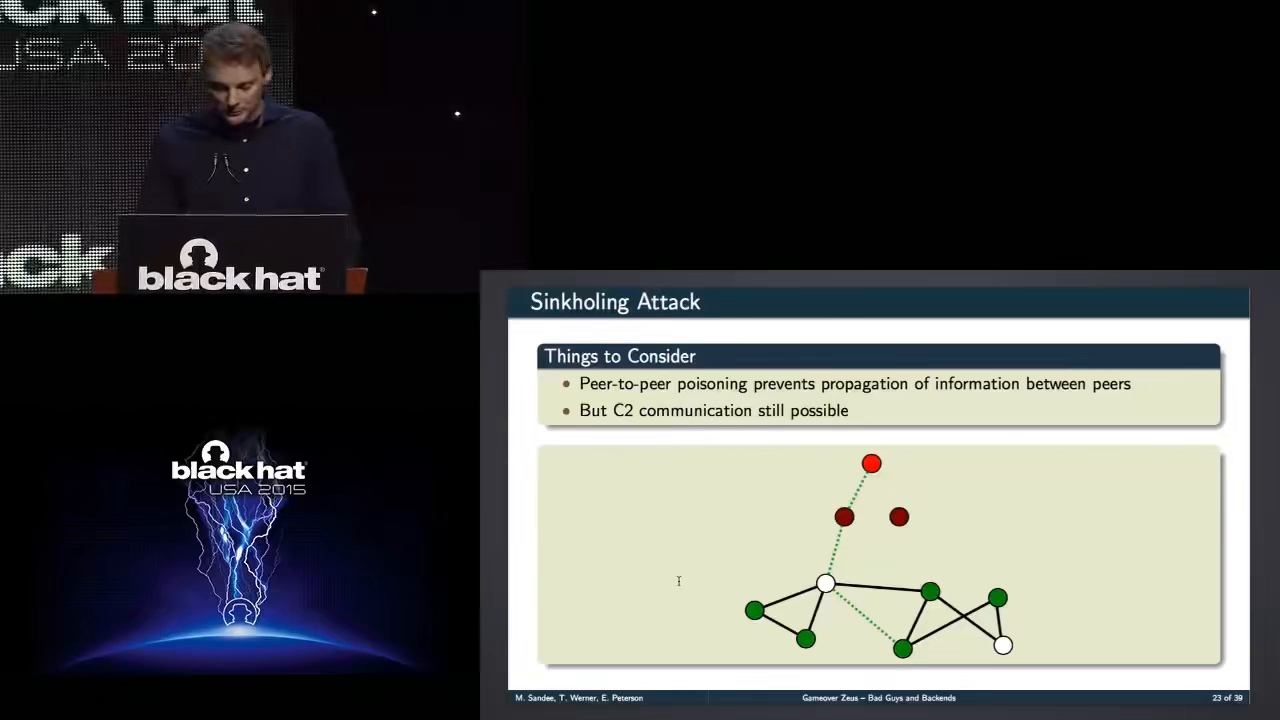
{"action": "key", "text": "right"}
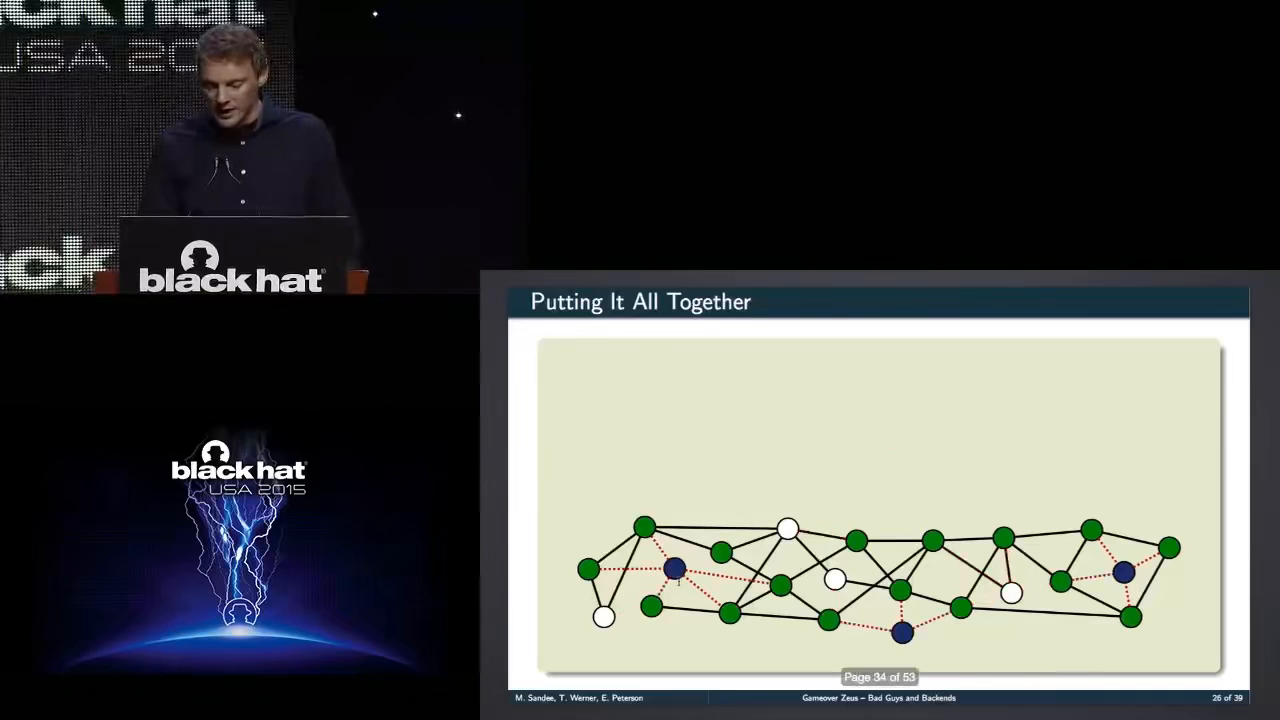
{"action": "key", "text": "right"}
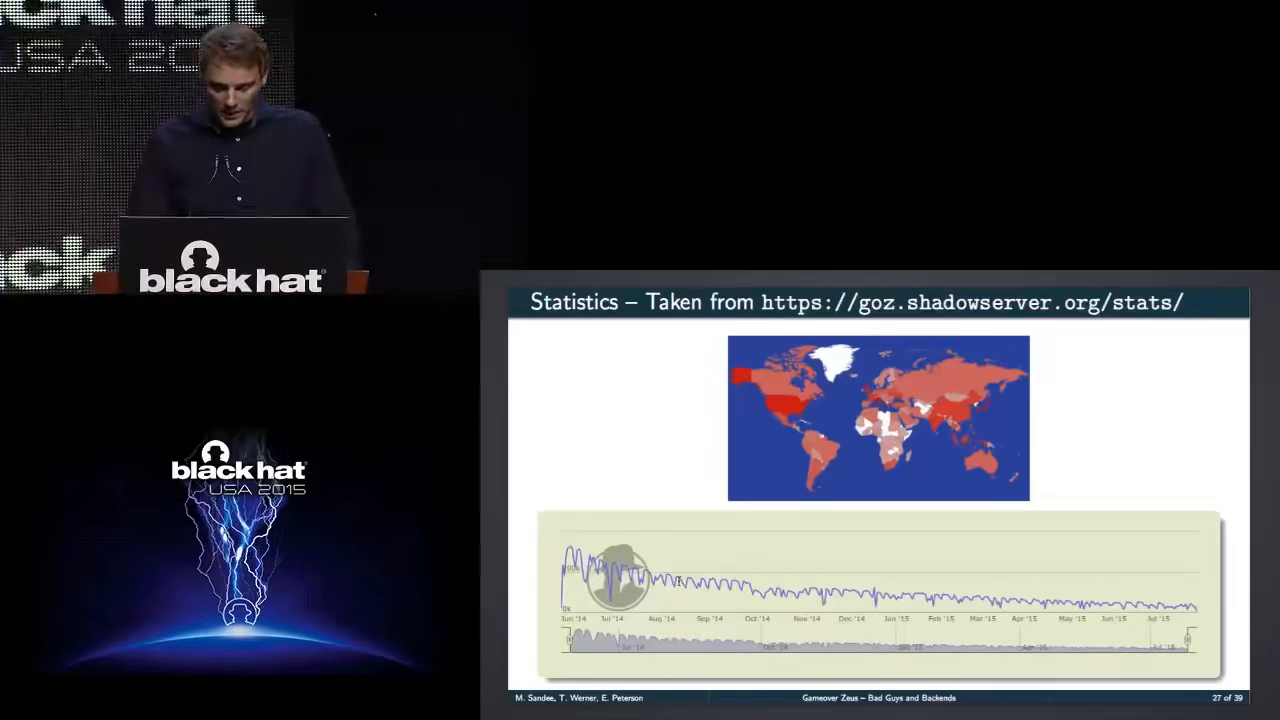
{"action": "key", "text": "Right"}
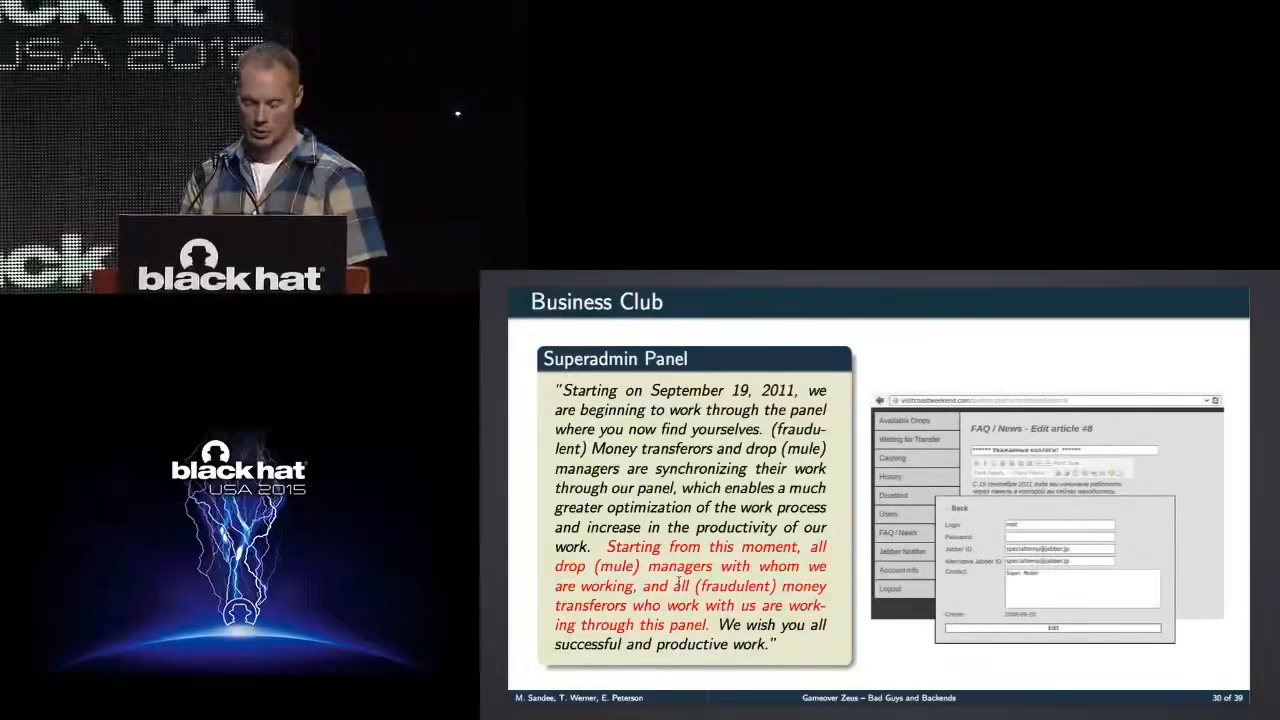
{"action": "key", "text": "Right"}
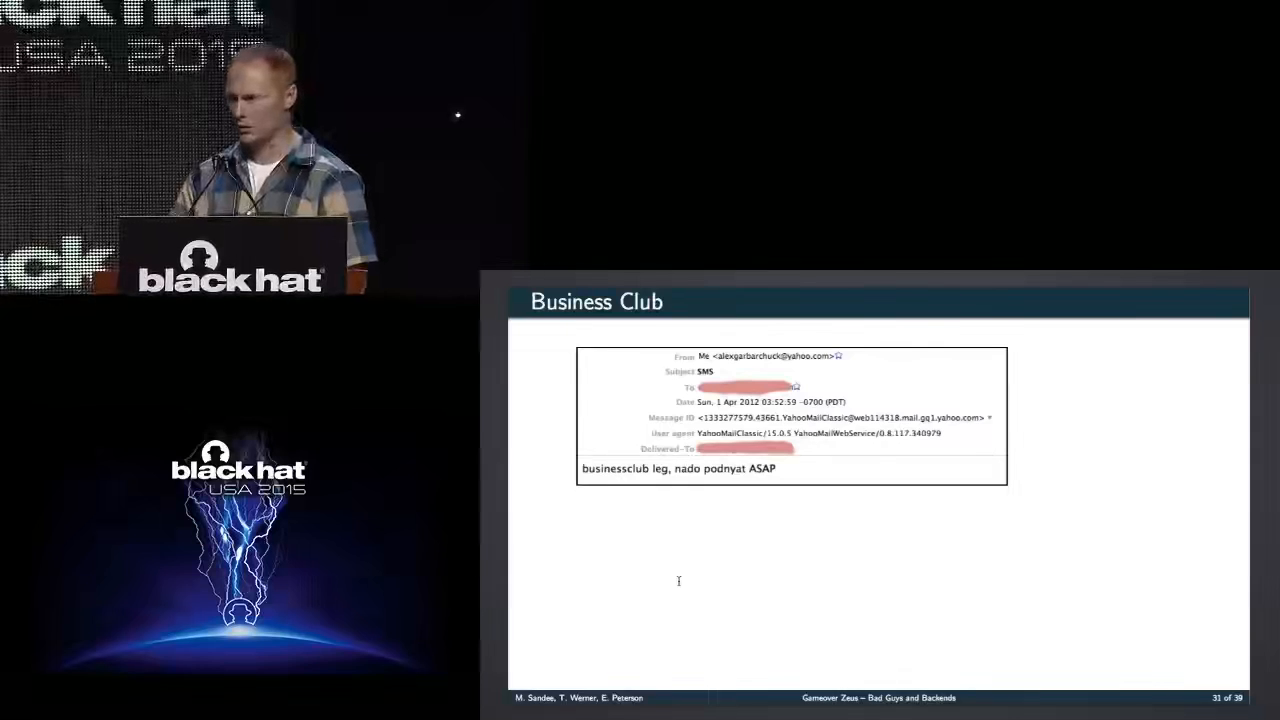